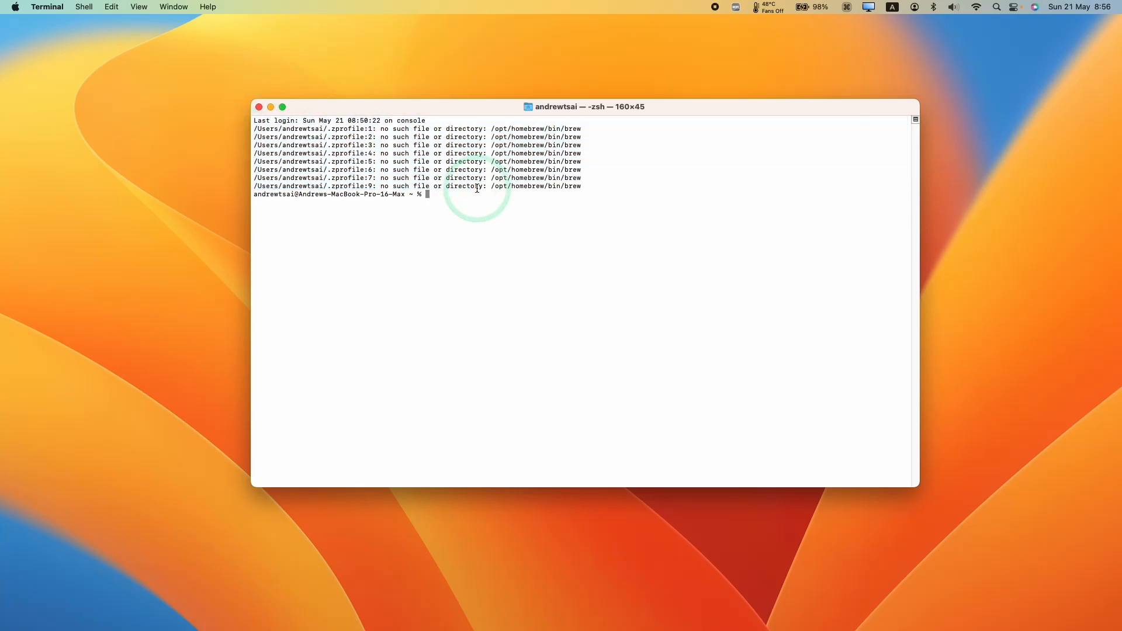
Select and copy the repeated /opt/homebrew/bin/brew 'no such file or directory' error lines
left_click_drag(586, 106, 573, 88)
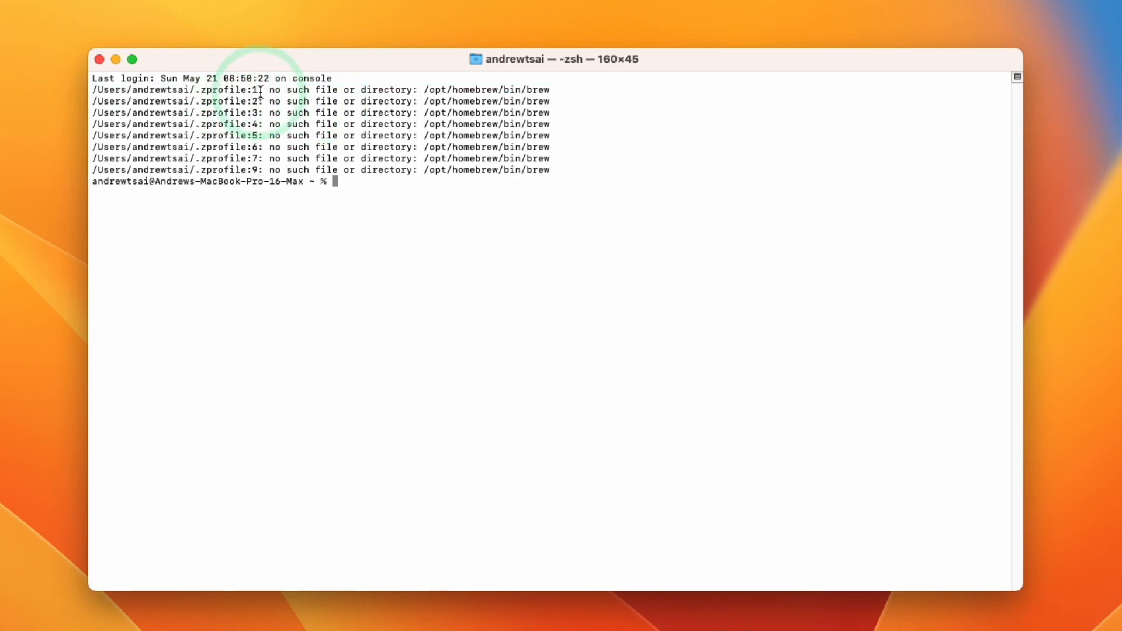
left_click_drag(424, 89, 550, 90)
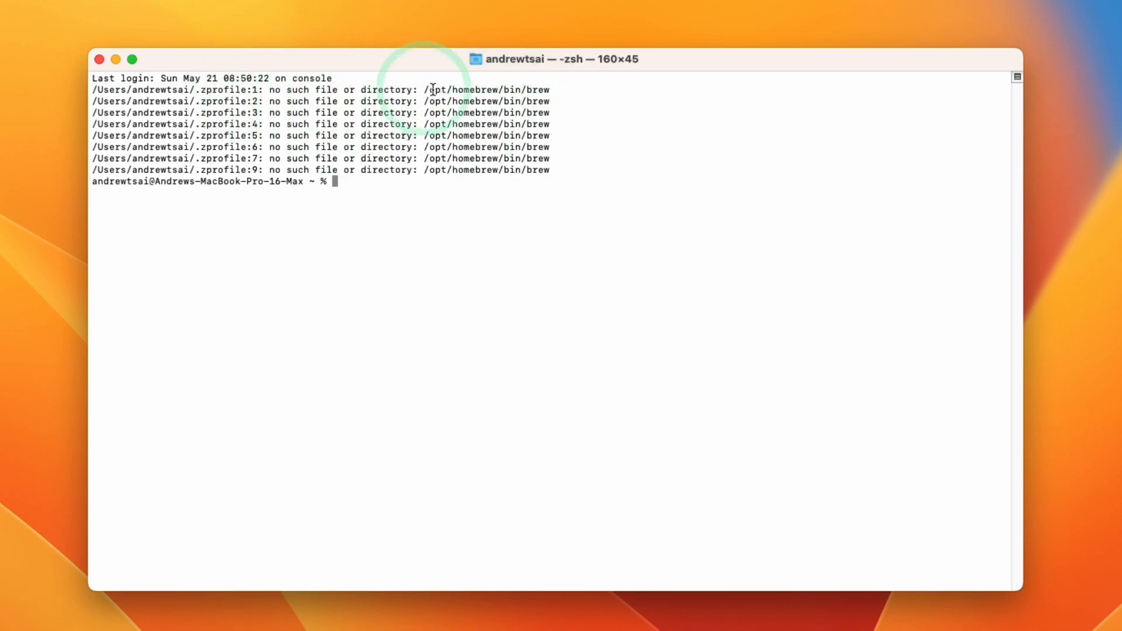
left_click_drag(430, 90, 526, 179)
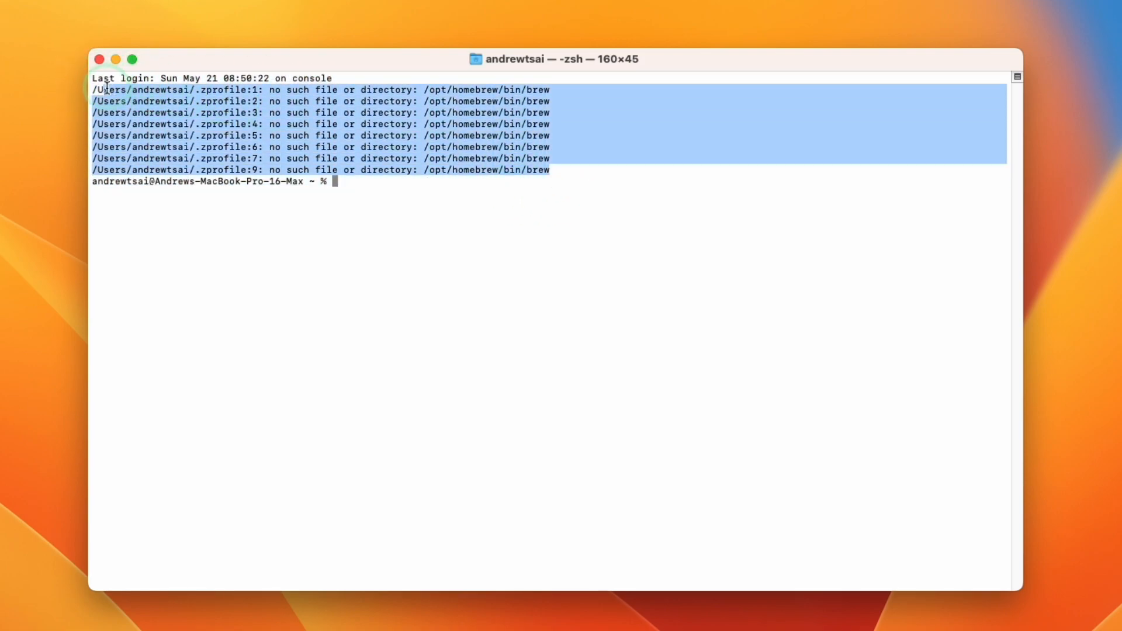
key("enter")
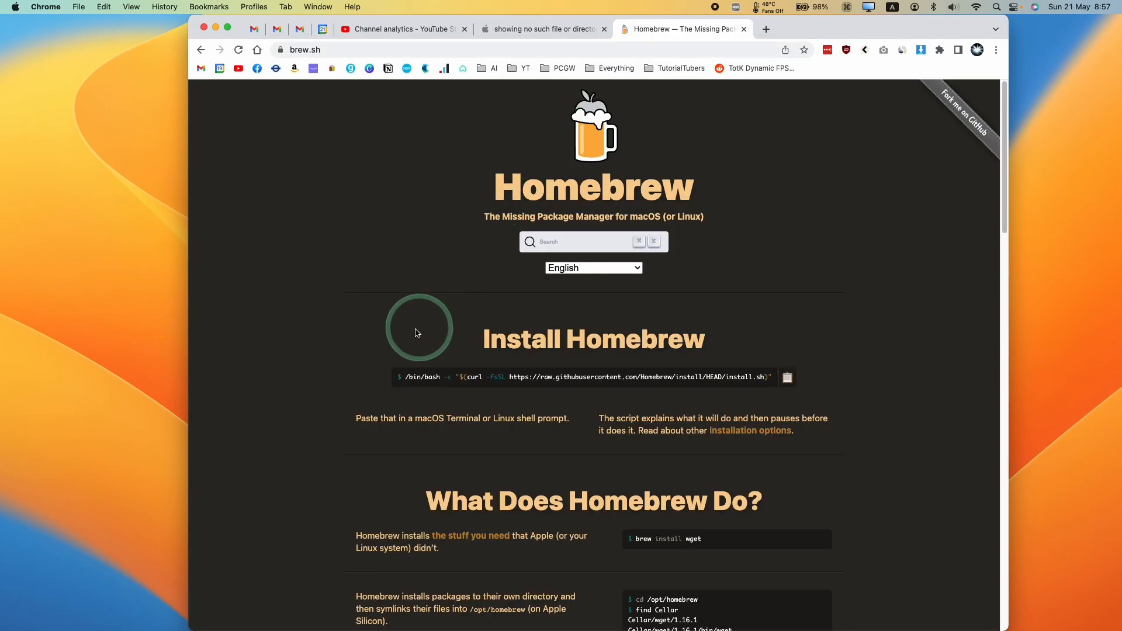
mouse_move(700, 376)
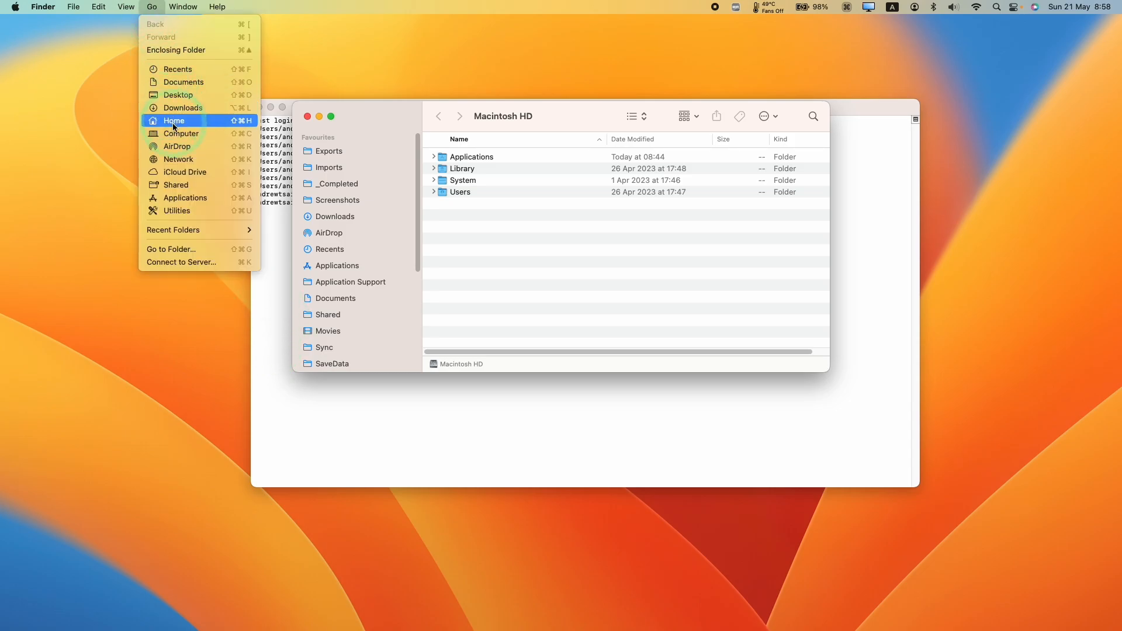
Go to the home folder and enlarge the Finder window to show Desktop, Documents, Downloads
left_click(173, 120)
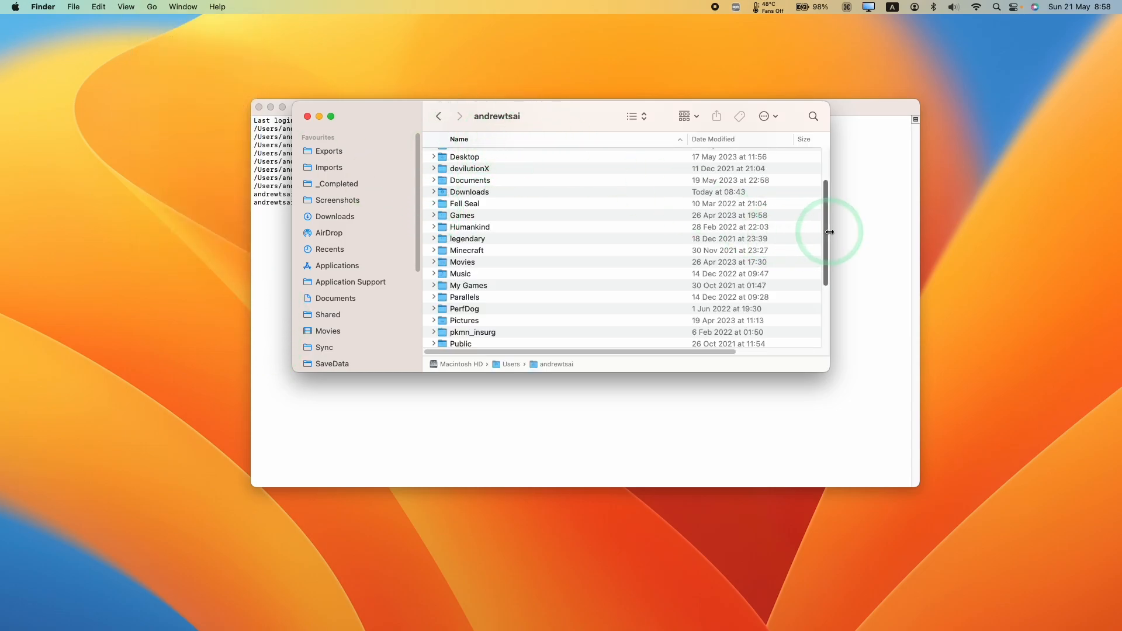
left_click_drag(830, 233, 909, 547)
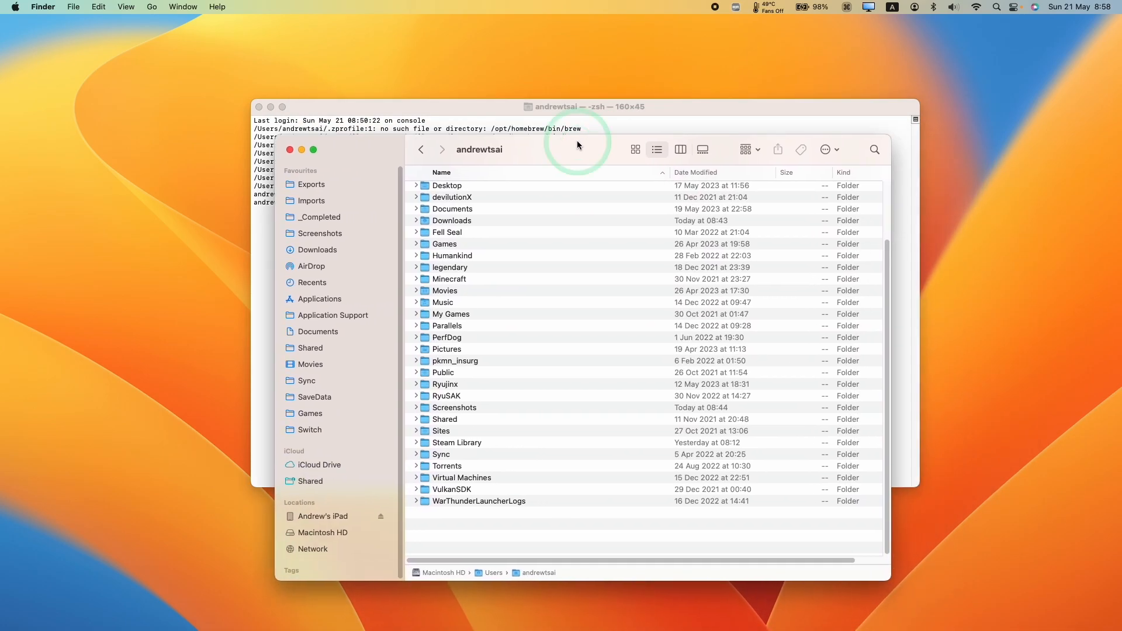
mouse_move(517, 387)
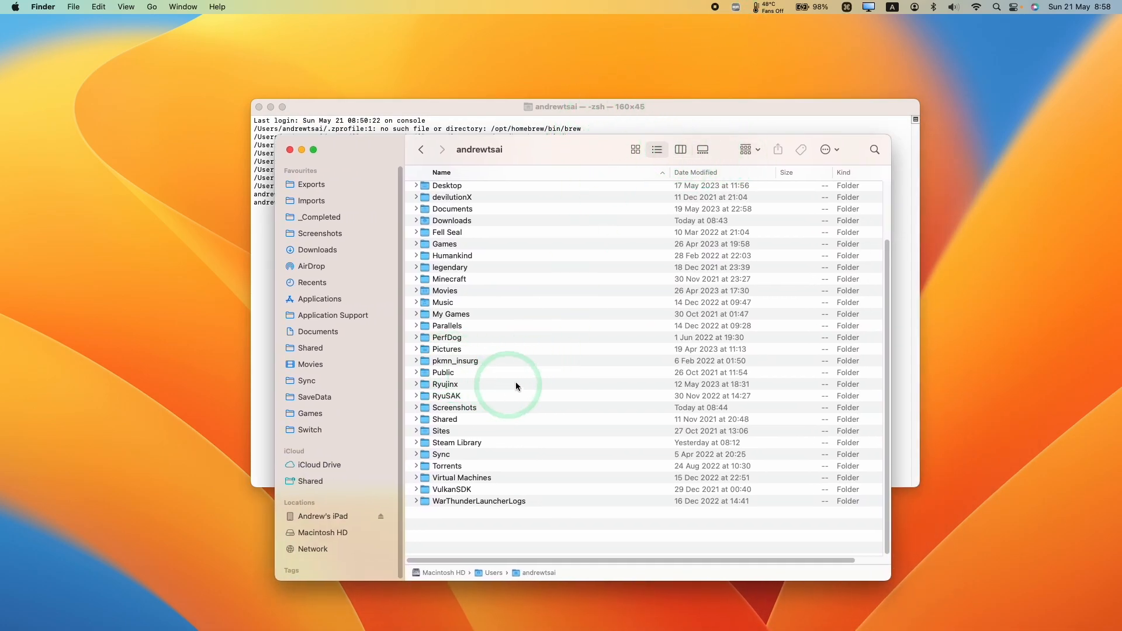
Show hidden files with Cmd+Shift+. and open .zprofile in TextEdit
key("cmd")
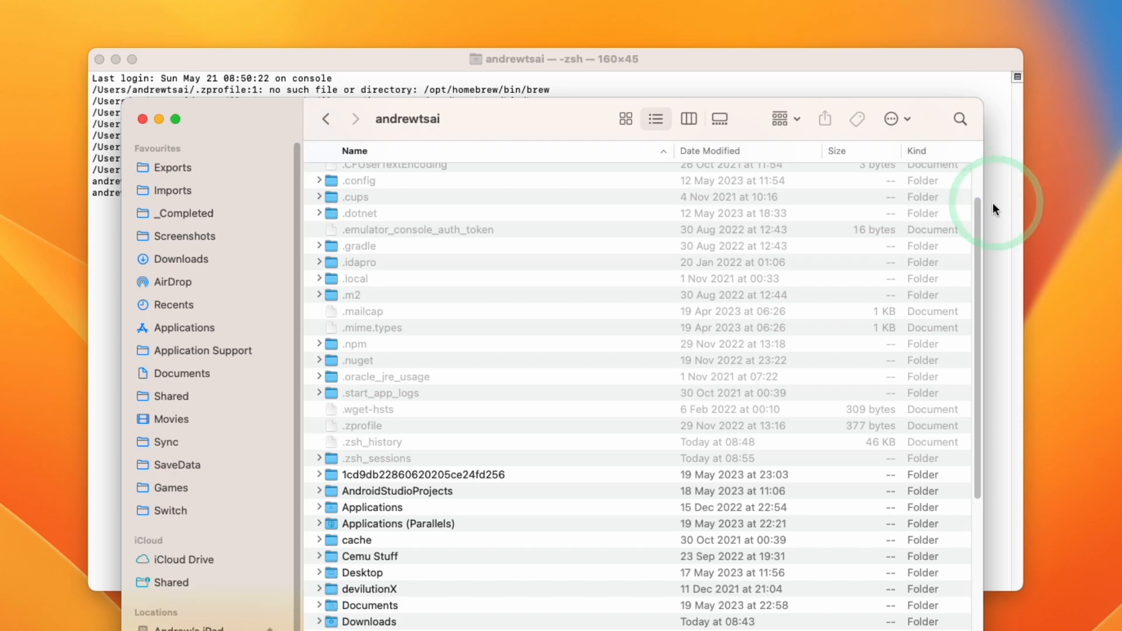
scroll("down", 3)
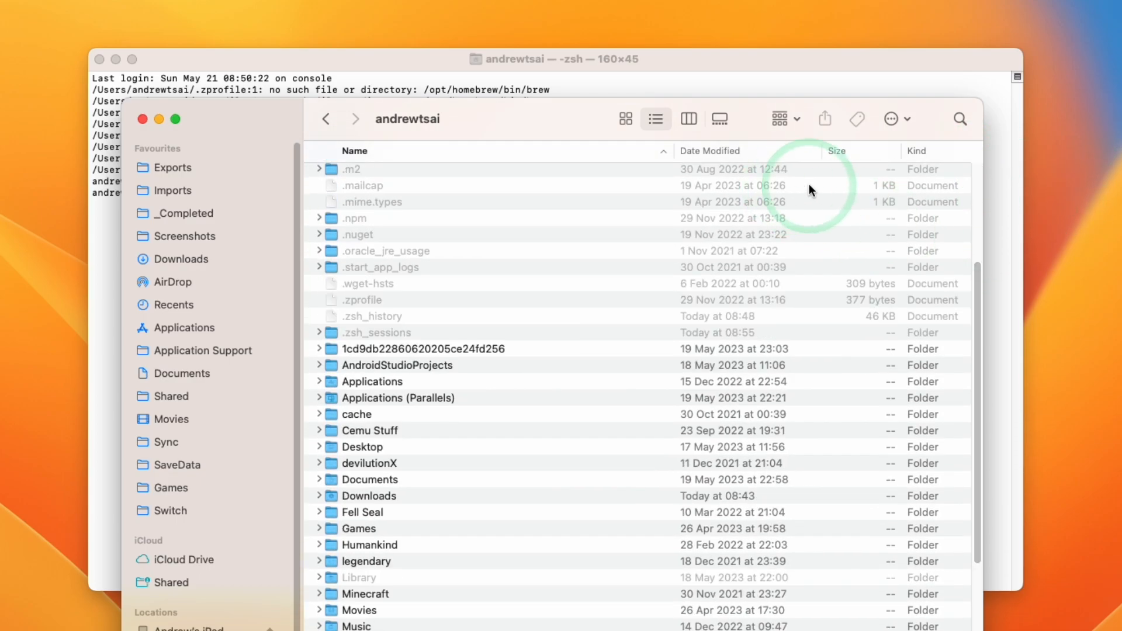
left_click(373, 300)
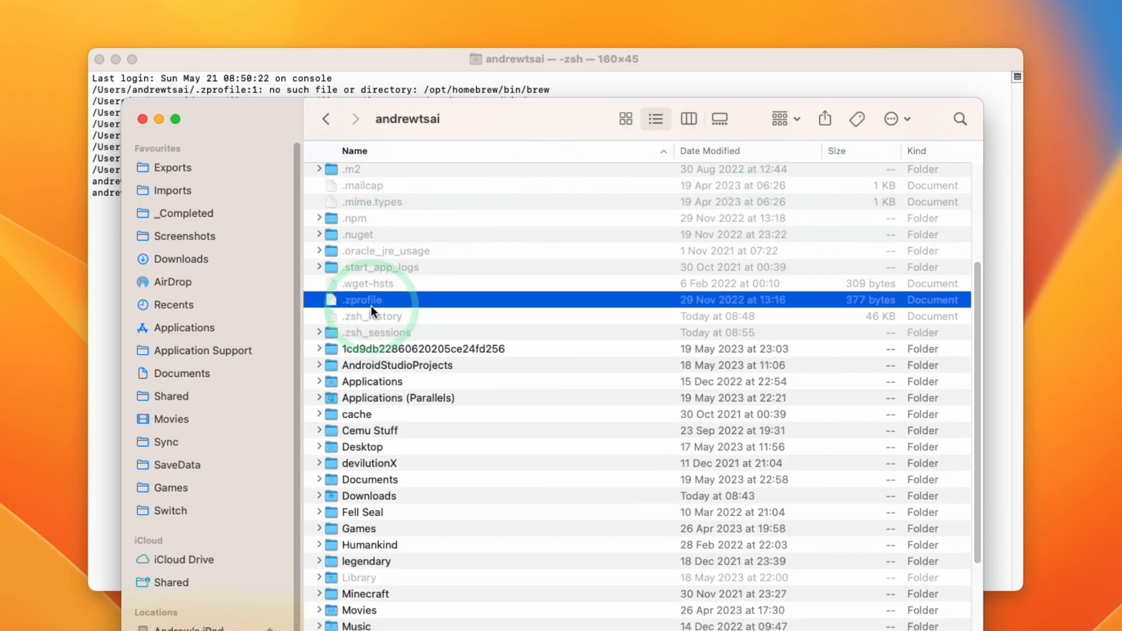
right_click(365, 300)
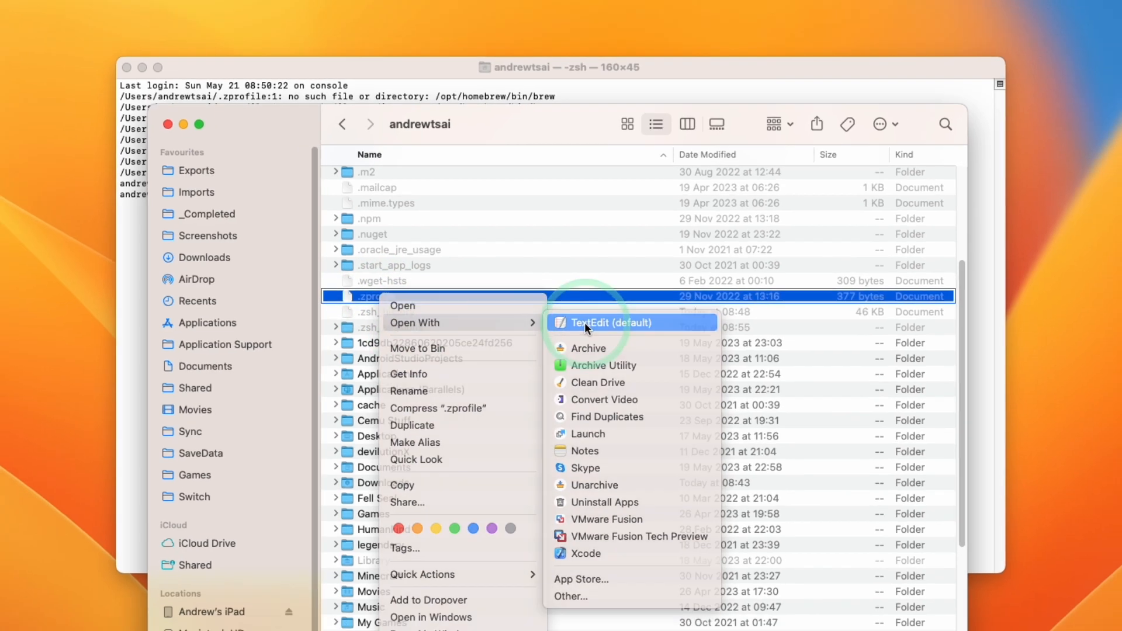
left_click(609, 323)
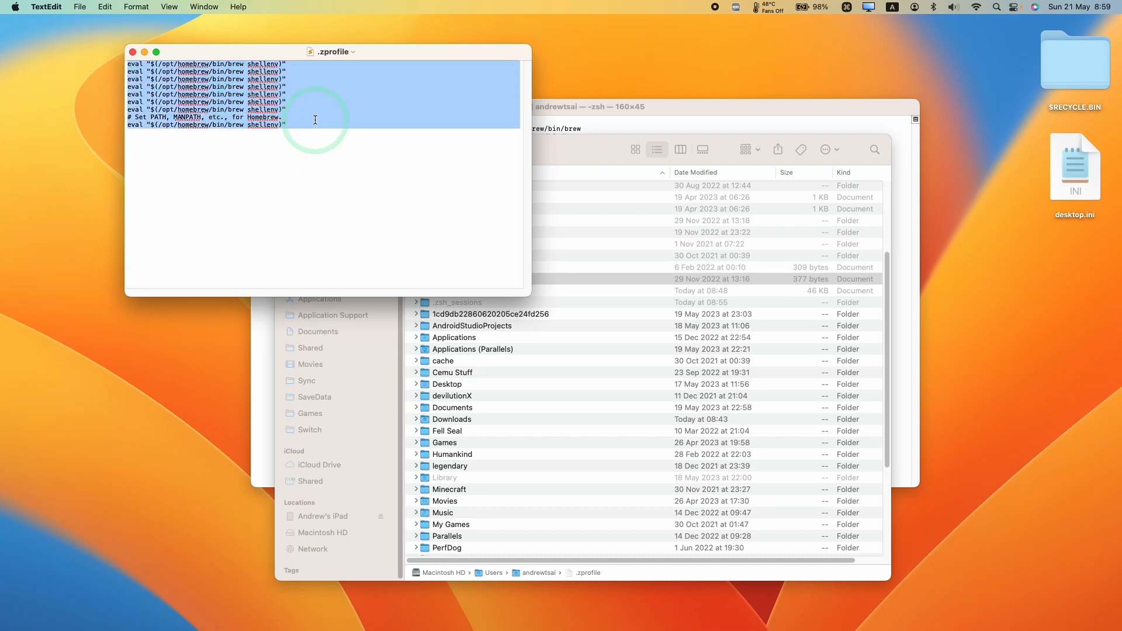
Delete every Homebrew shellenv line from .zprofile, save, and close TextEdit
left_click(79, 6)
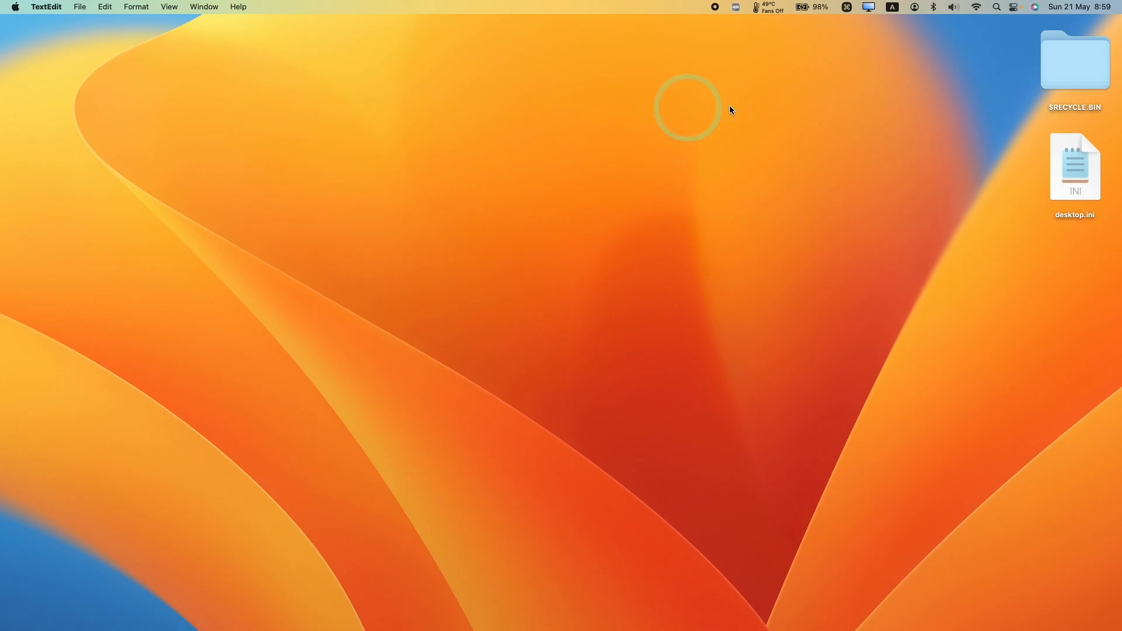
Launch Terminal from Spotlight to get a clean zsh prompt
type("terminal")
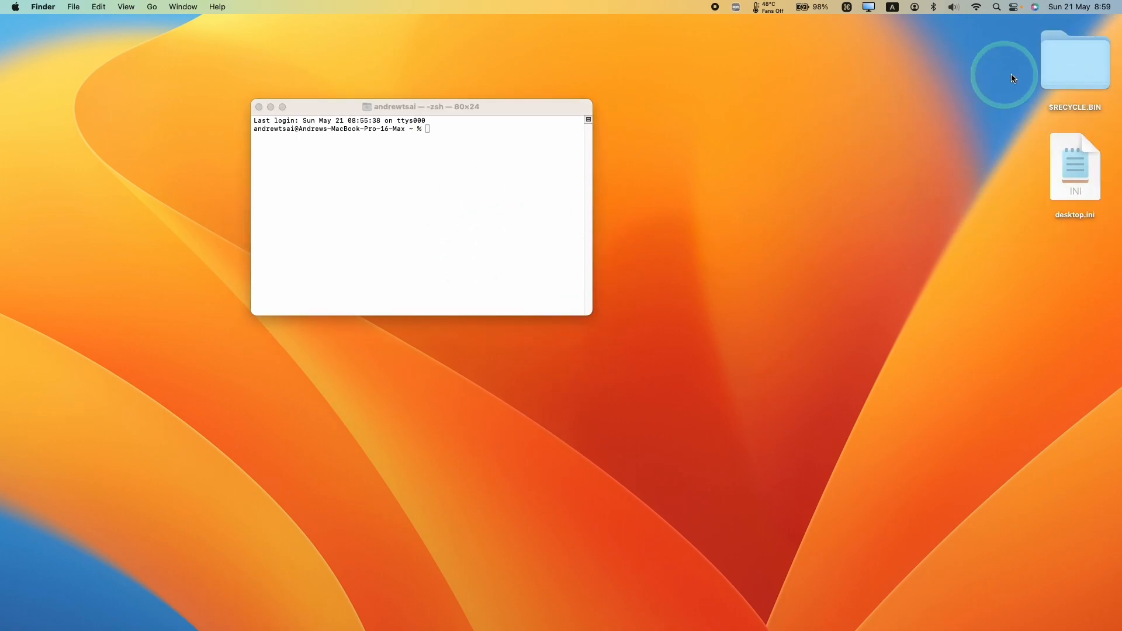
mouse_move(150, 616)
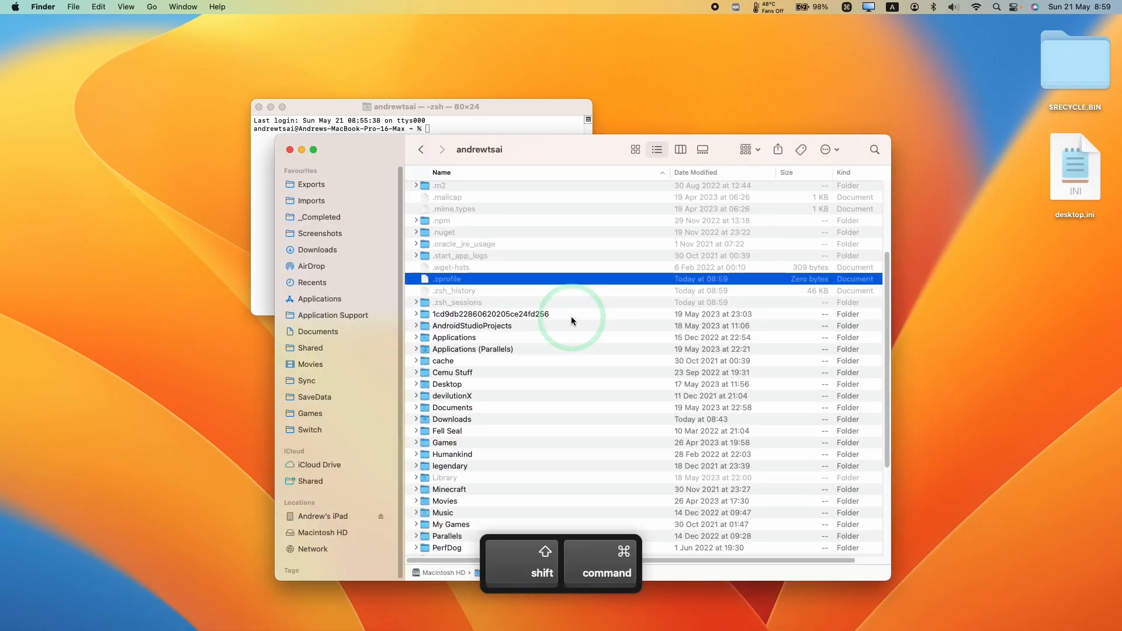
Confirm .zprofile is zero bytes and hide the home folder's dot files again
scroll("down", 3)
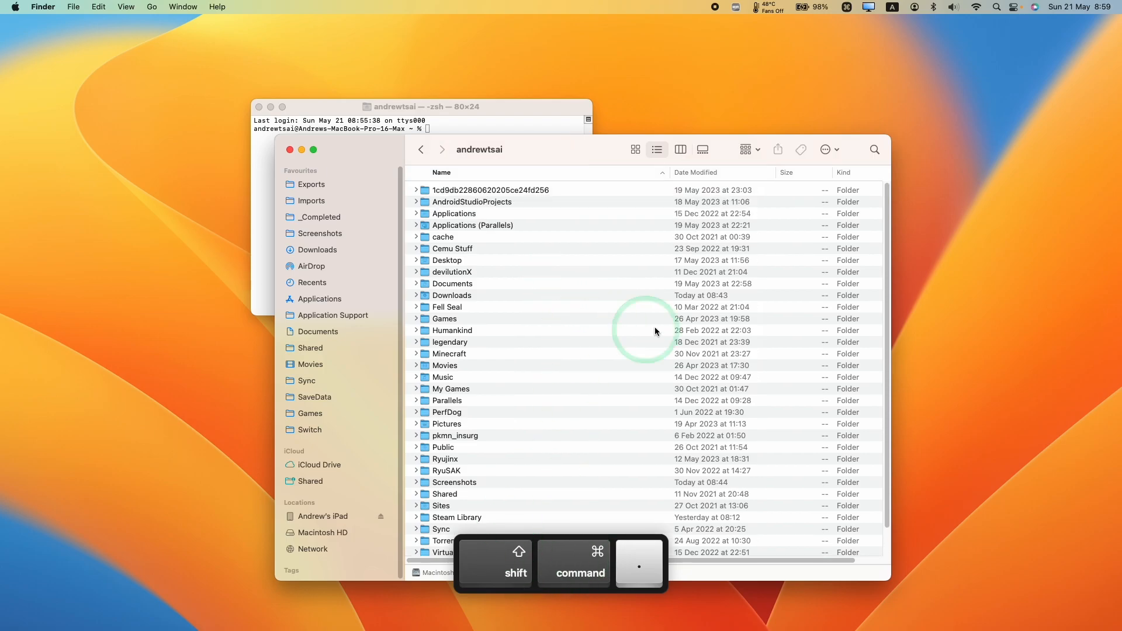